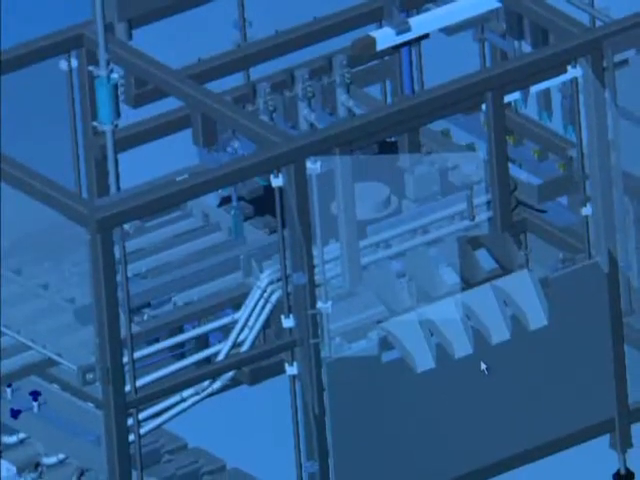
Show the context menu for a guard panel component in the assembly
right_click(480, 360)
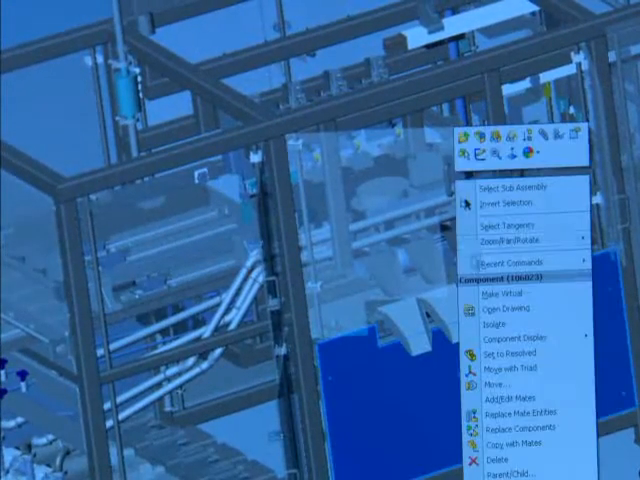